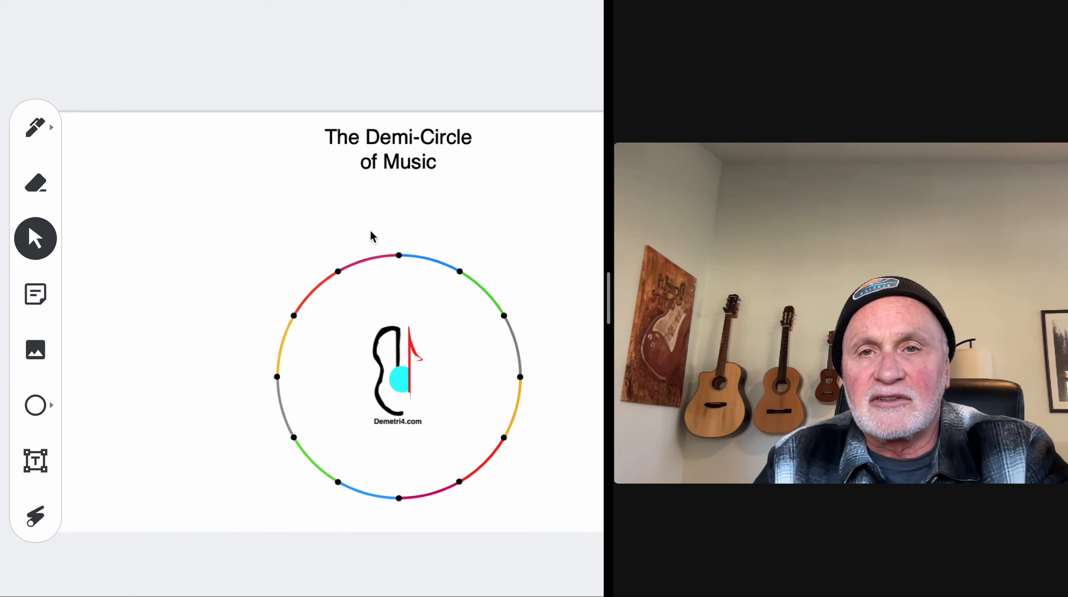
mouse_move(328, 324)
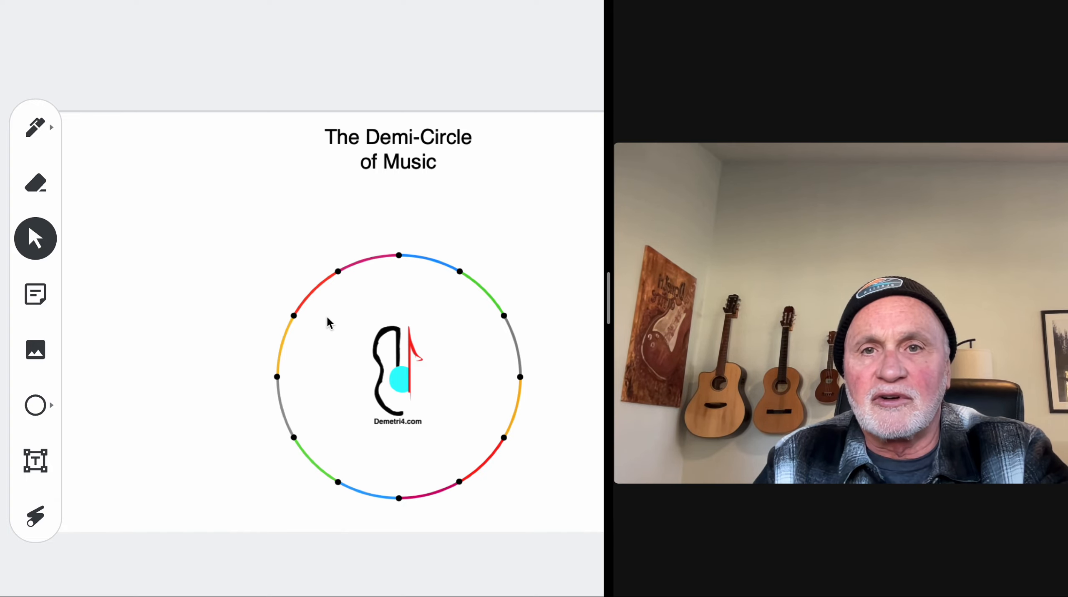
mouse_move(253, 243)
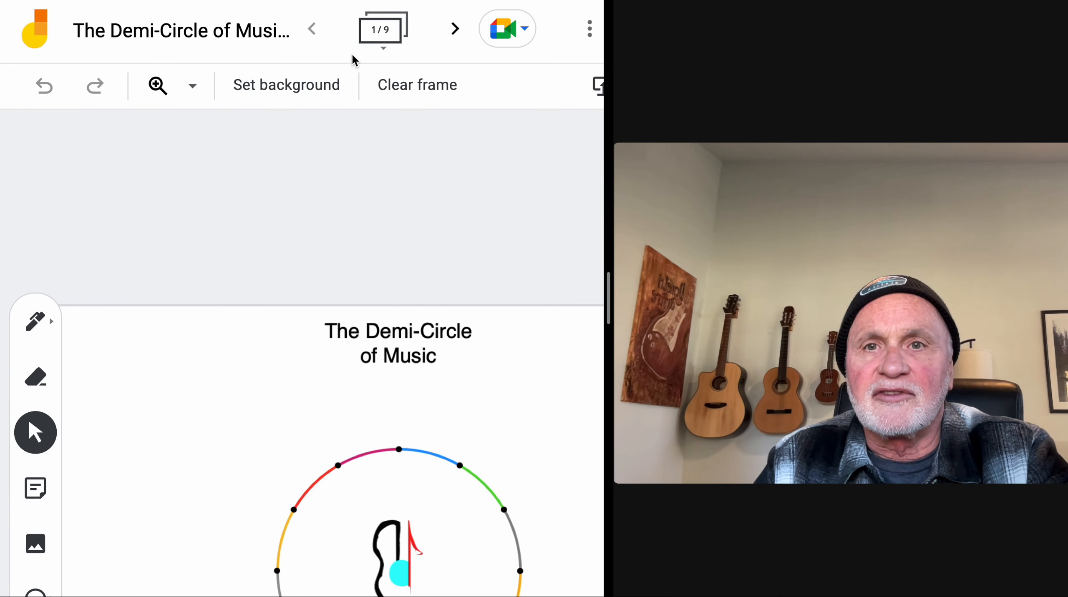
mouse_move(454, 28)
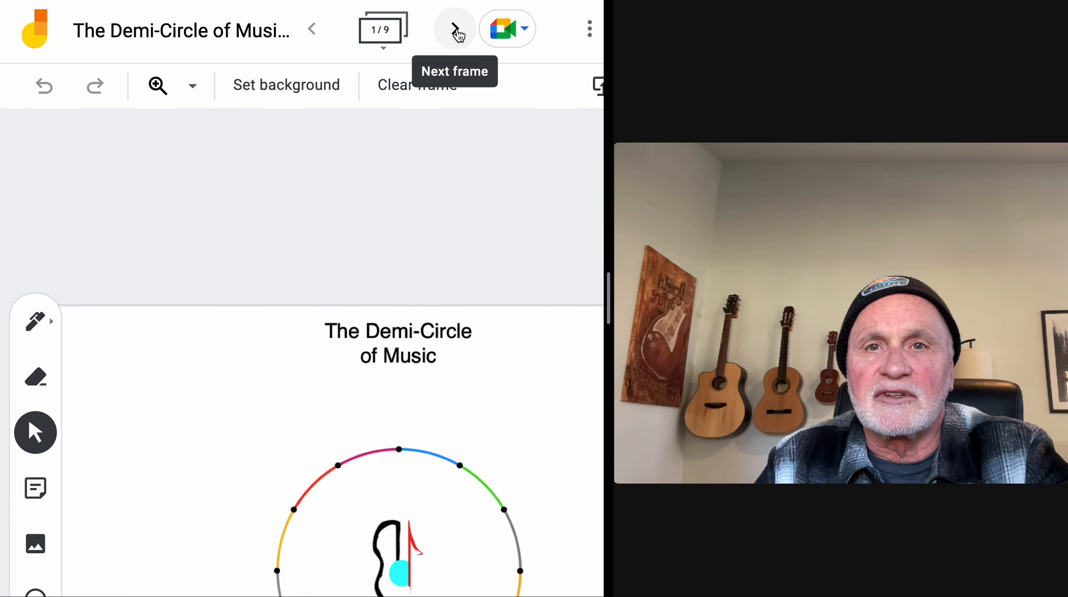
- Advance from the Demi-Circle of Music title frame to the Natural Notes frame
left_click(453, 28)
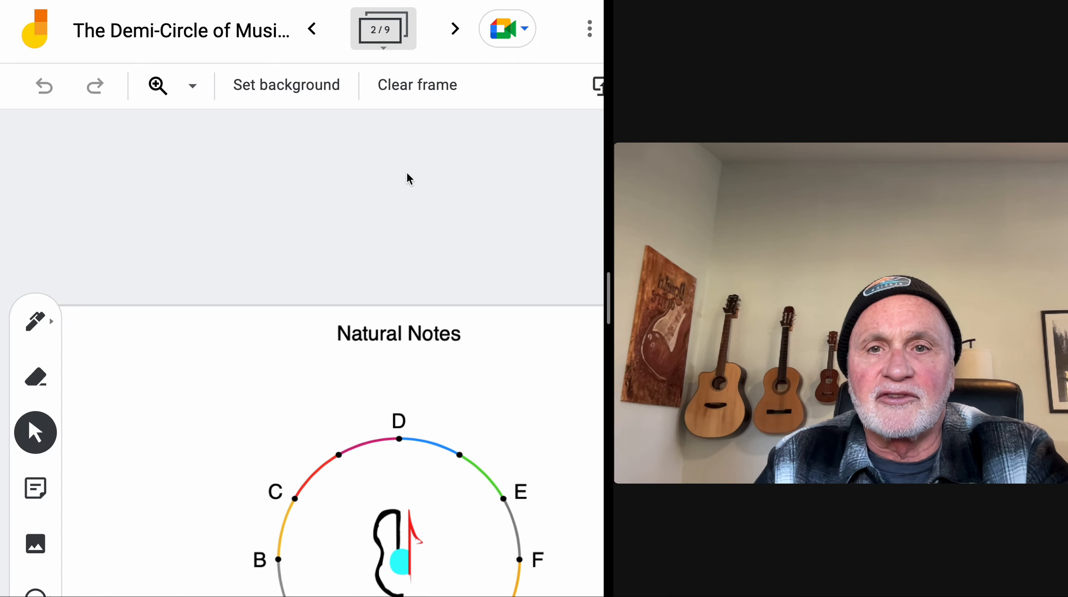
- Advance from the Natural Notes frame to the Blank Circle w/help frame
scroll("down", 3)
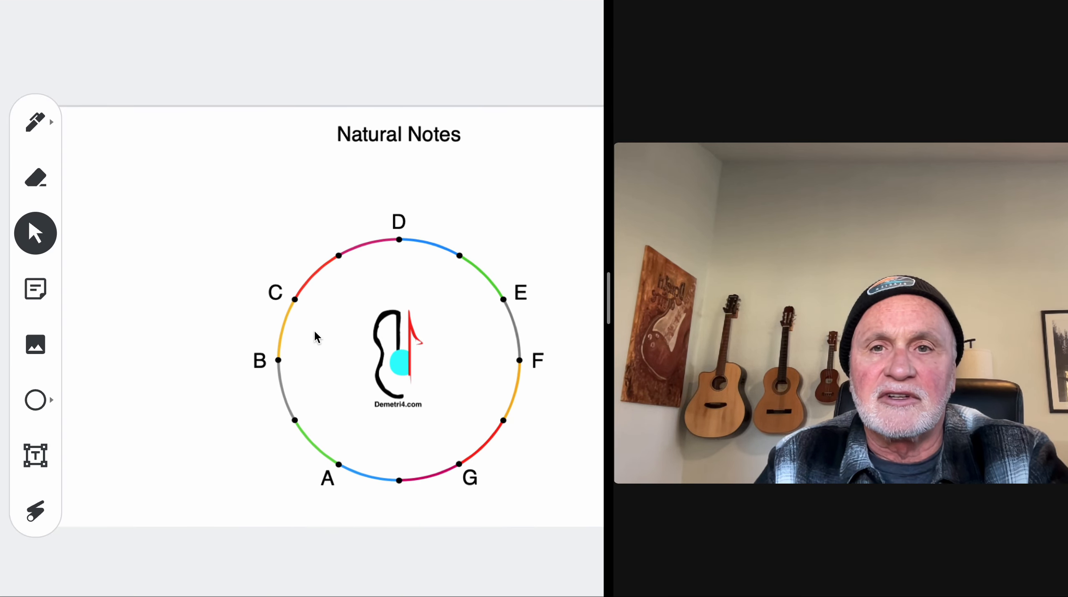
mouse_move(380, 275)
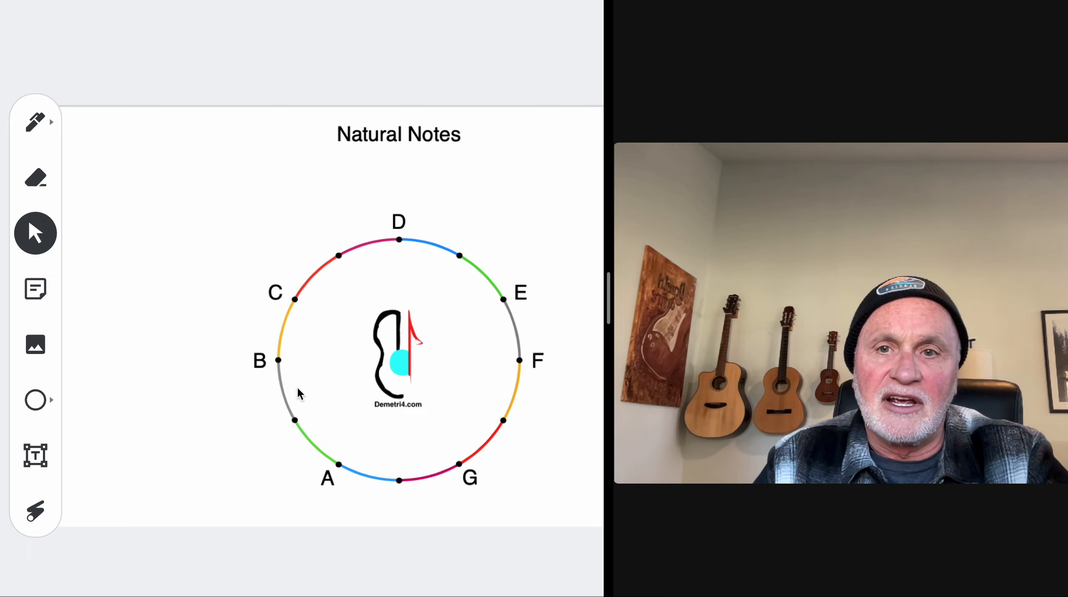
mouse_move(327, 401)
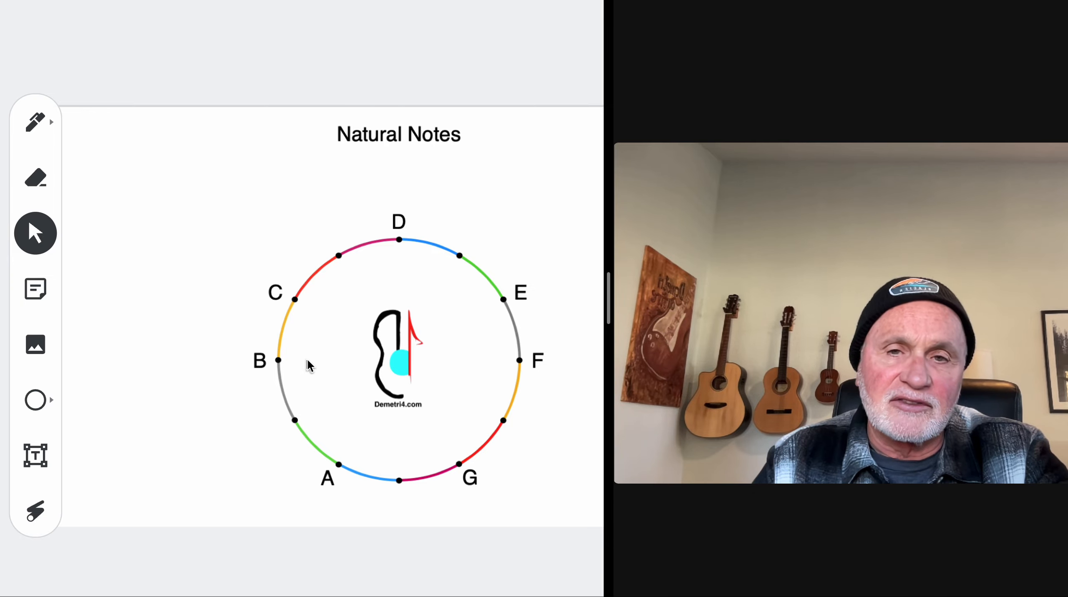
mouse_move(391, 387)
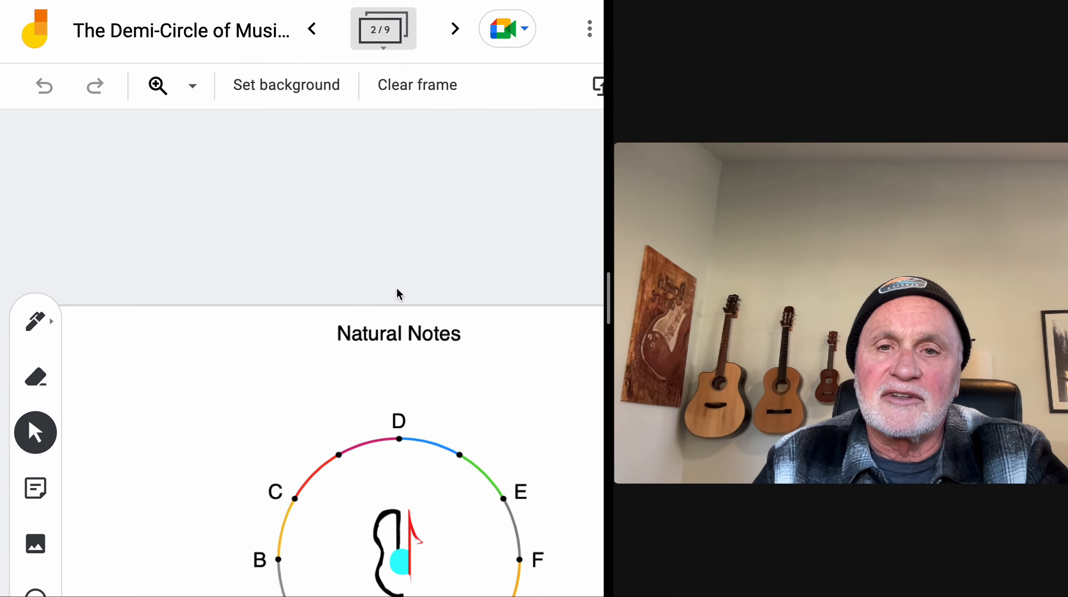
left_click(453, 28)
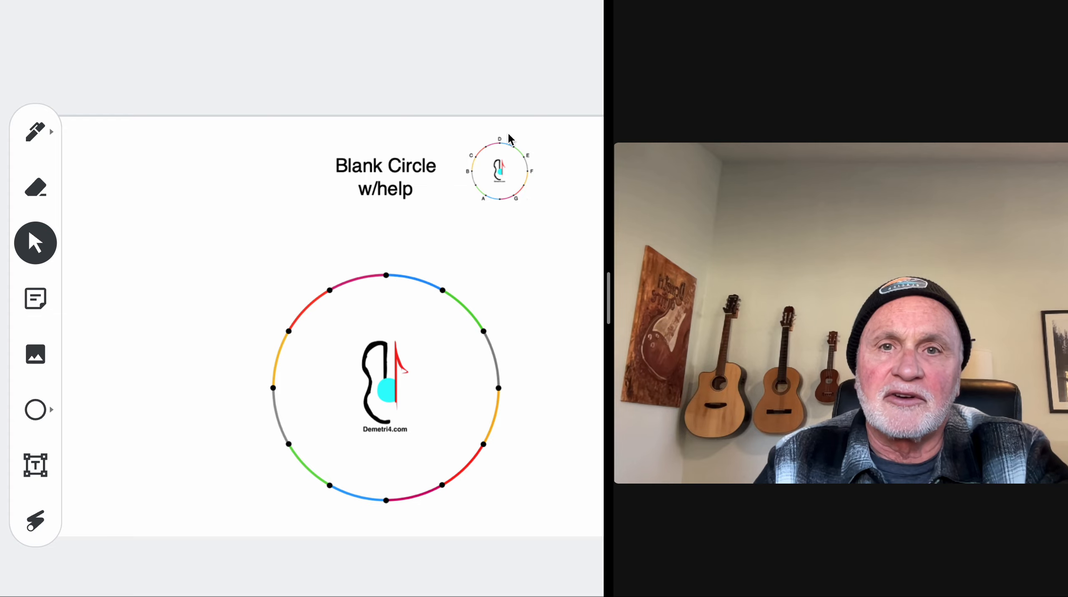
mouse_move(469, 189)
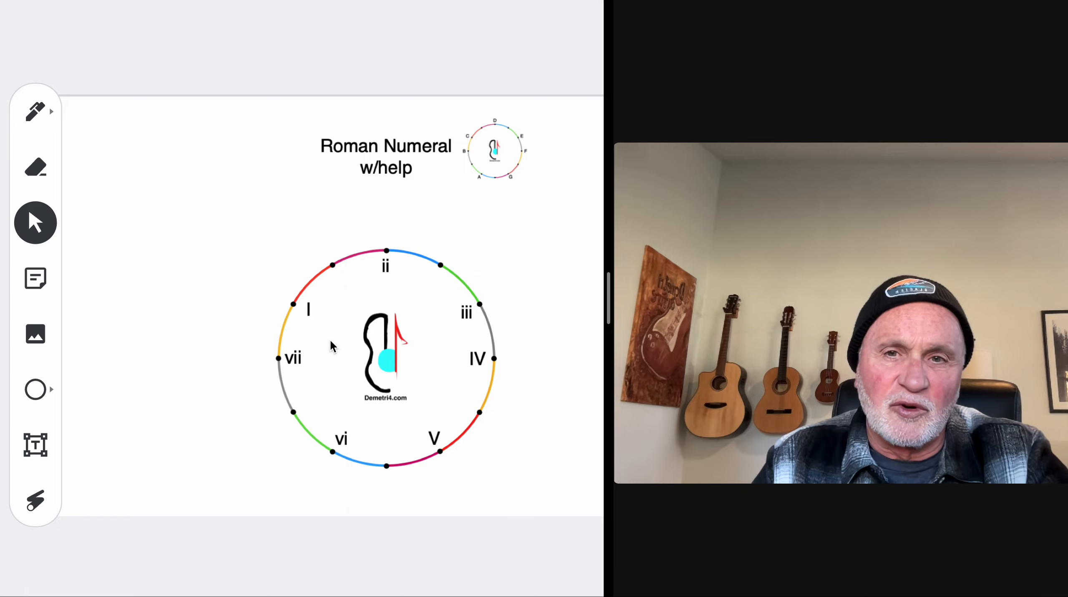
mouse_move(441, 373)
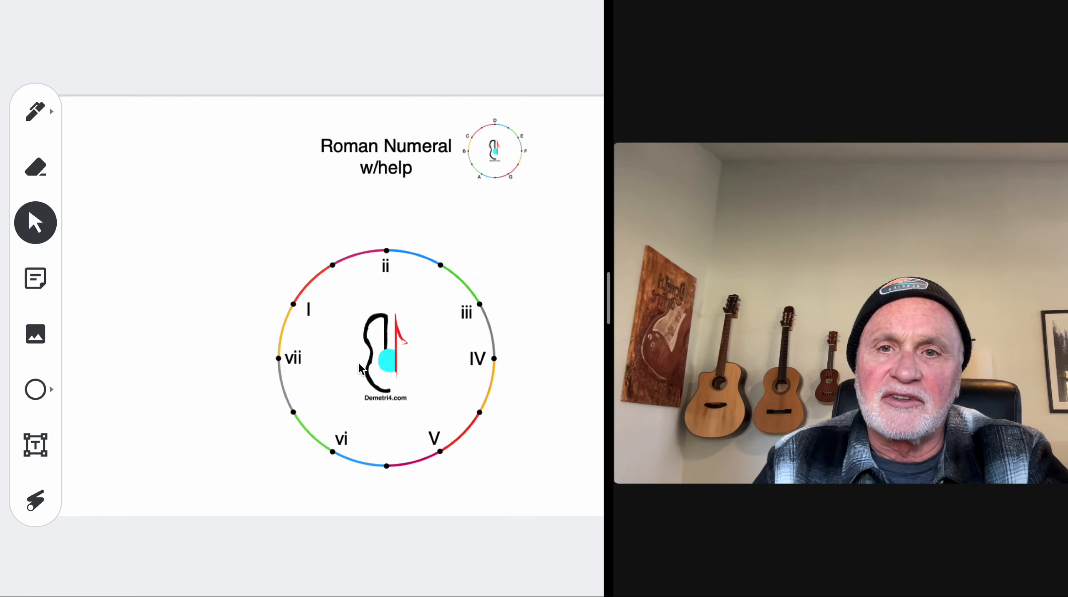
mouse_move(478, 359)
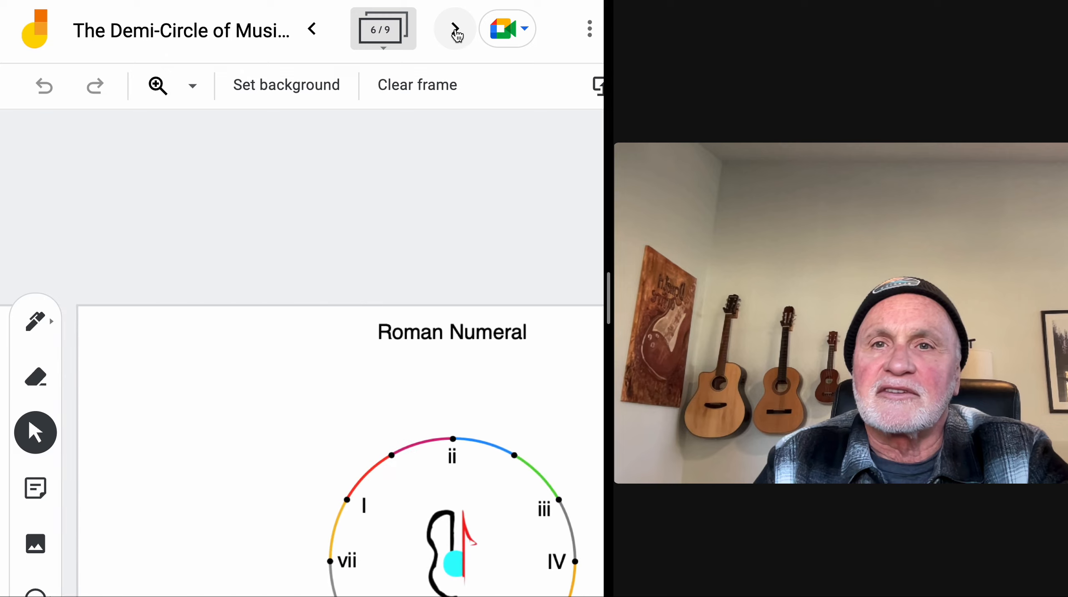
mouse_move(453, 29)
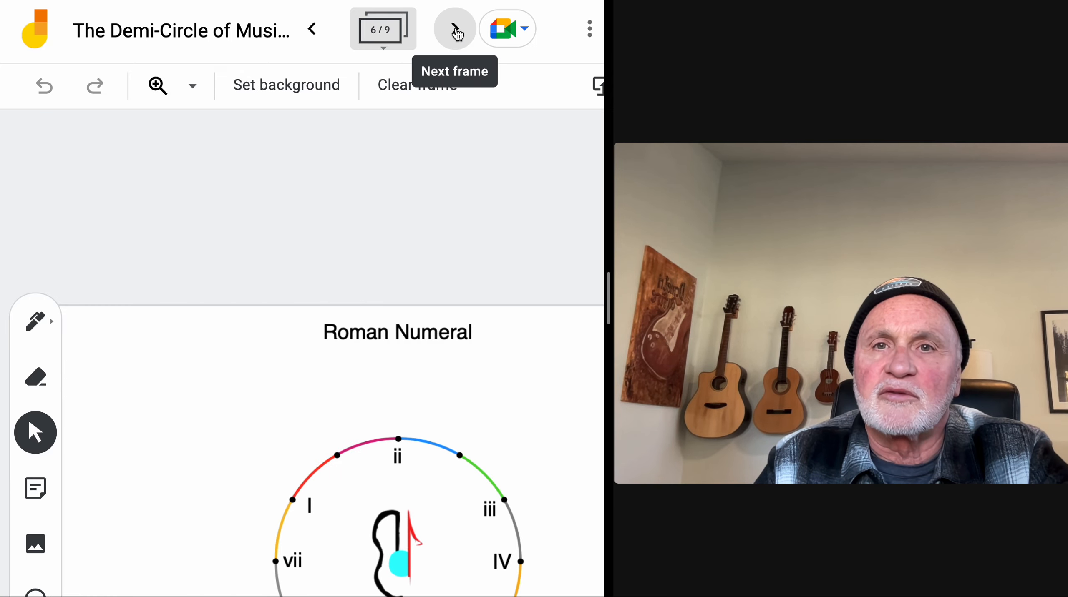
- Advance past the Roman Numeral frames to the 'Sol' The Stick Man w/help frame
left_click(453, 28)
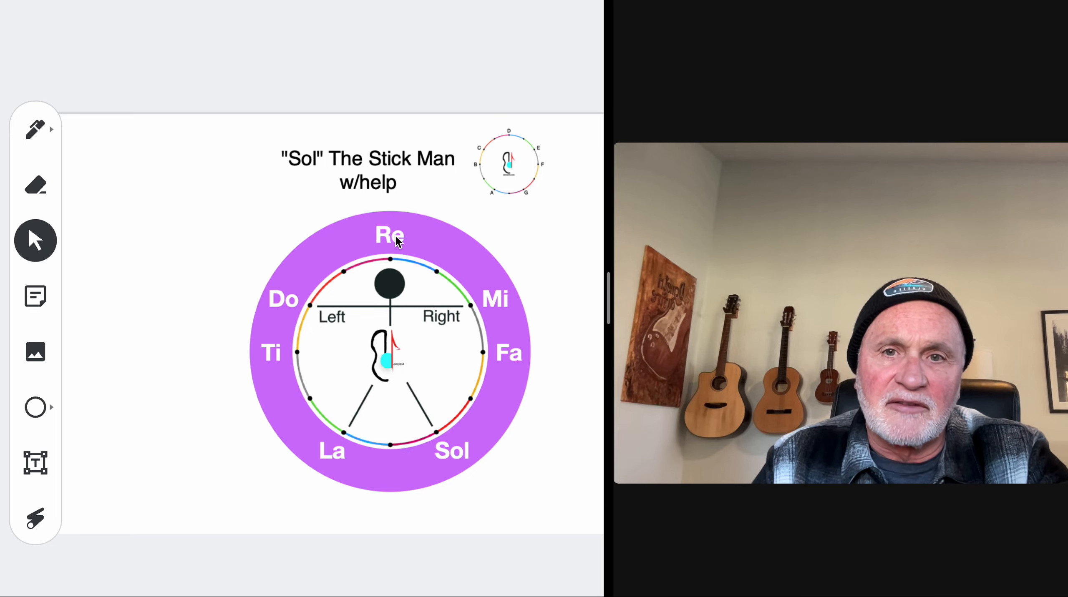
mouse_move(327, 338)
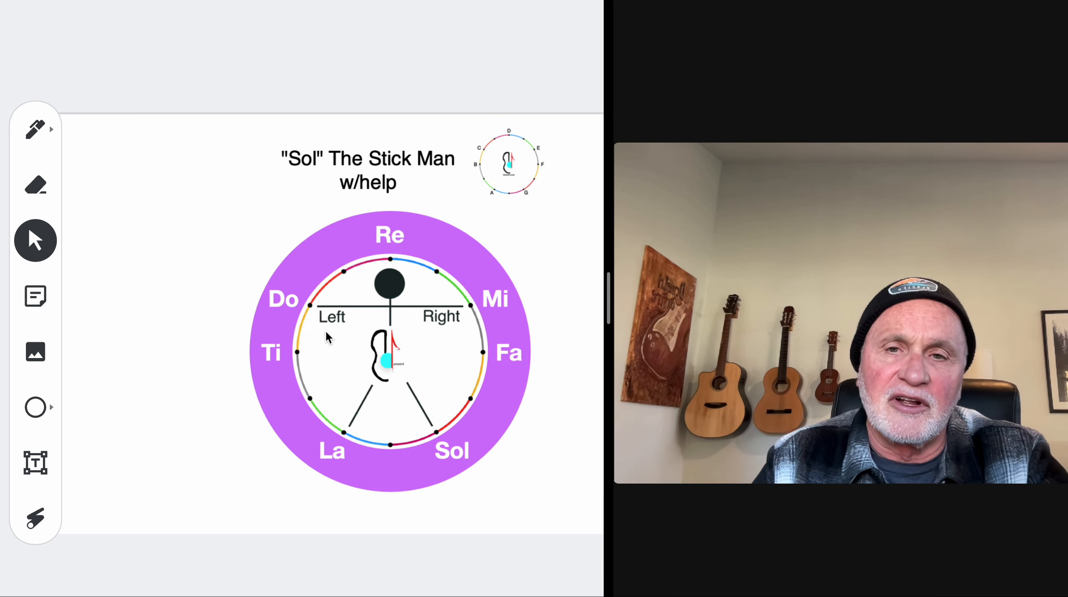
mouse_move(510, 331)
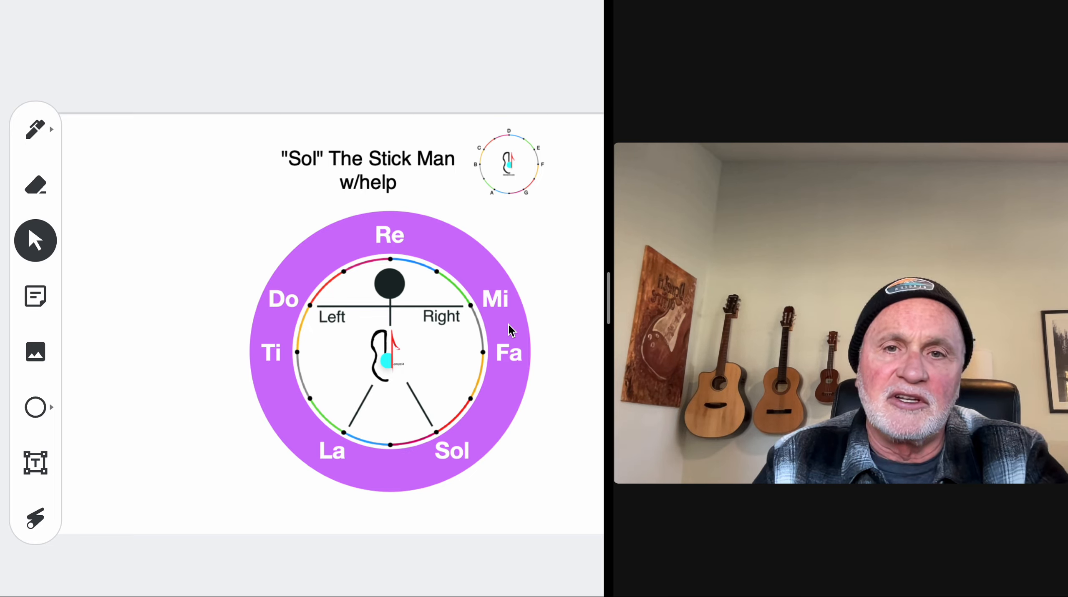
mouse_move(284, 375)
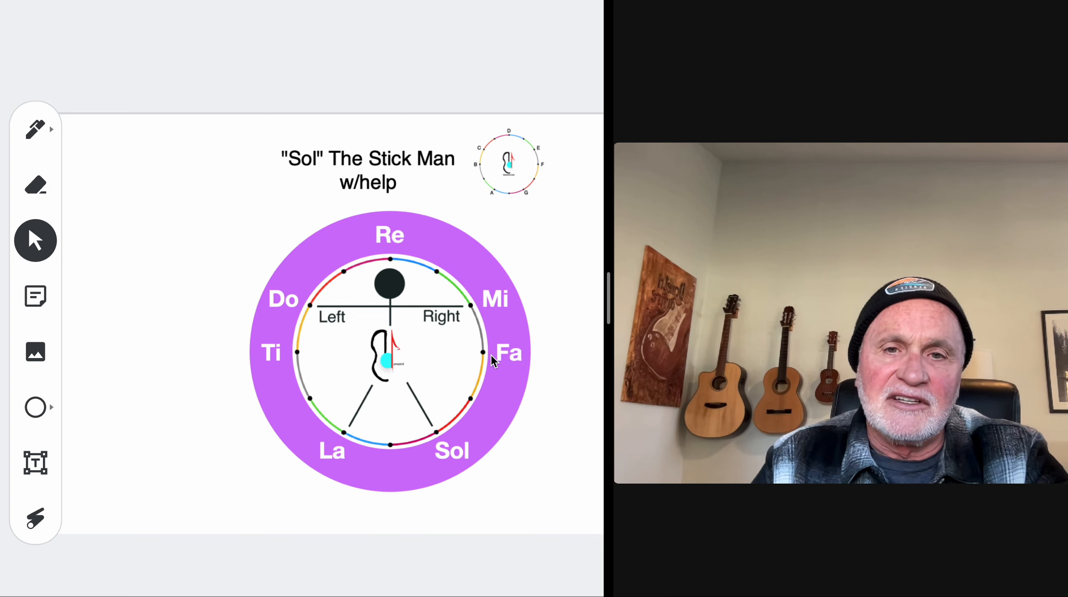
mouse_move(353, 350)
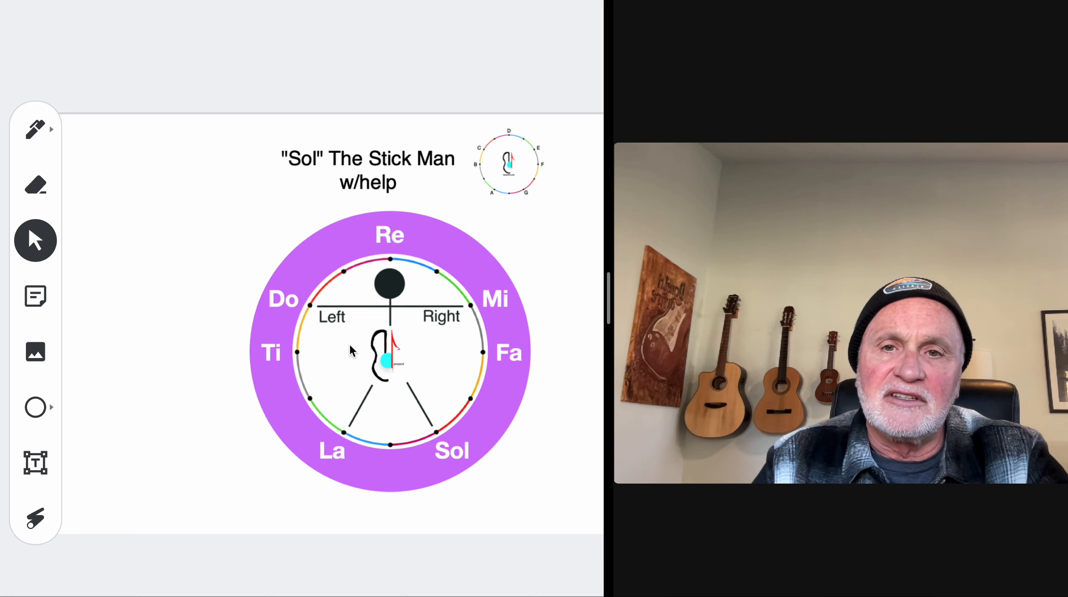
mouse_move(341, 330)
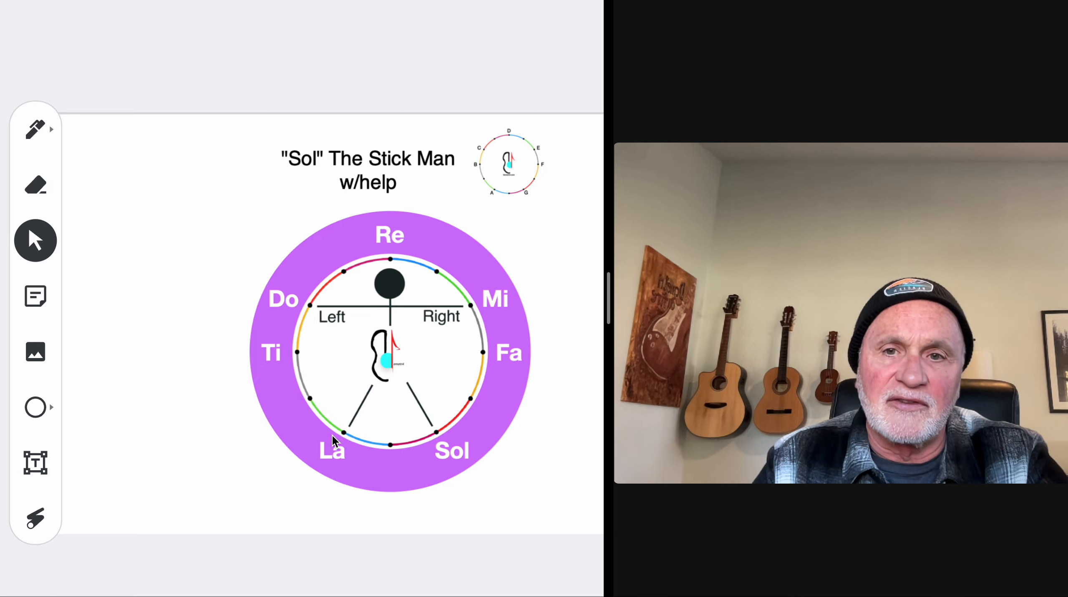
mouse_move(286, 354)
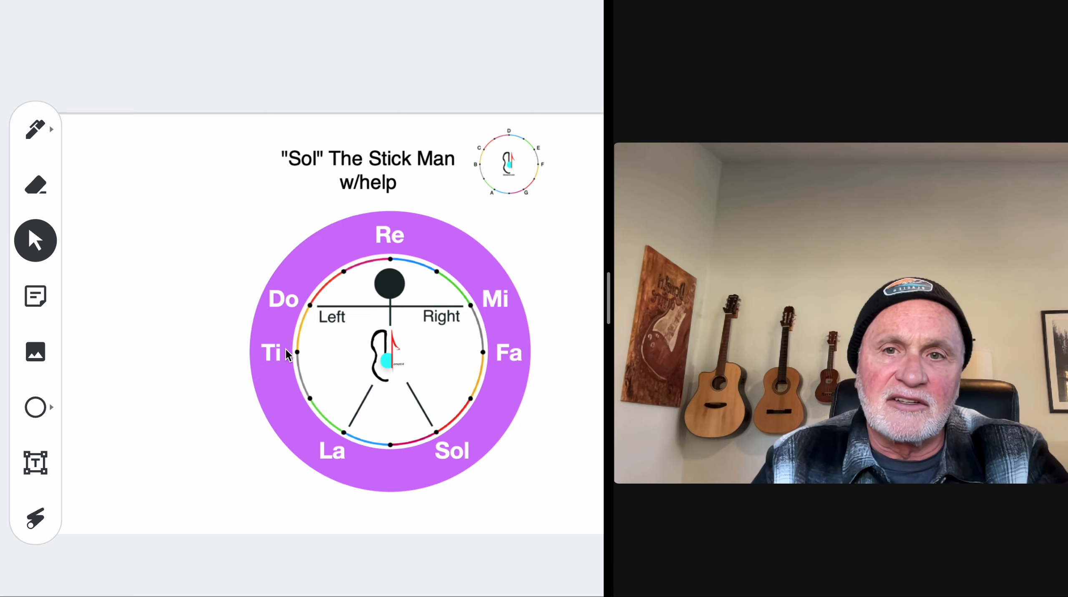
mouse_move(294, 351)
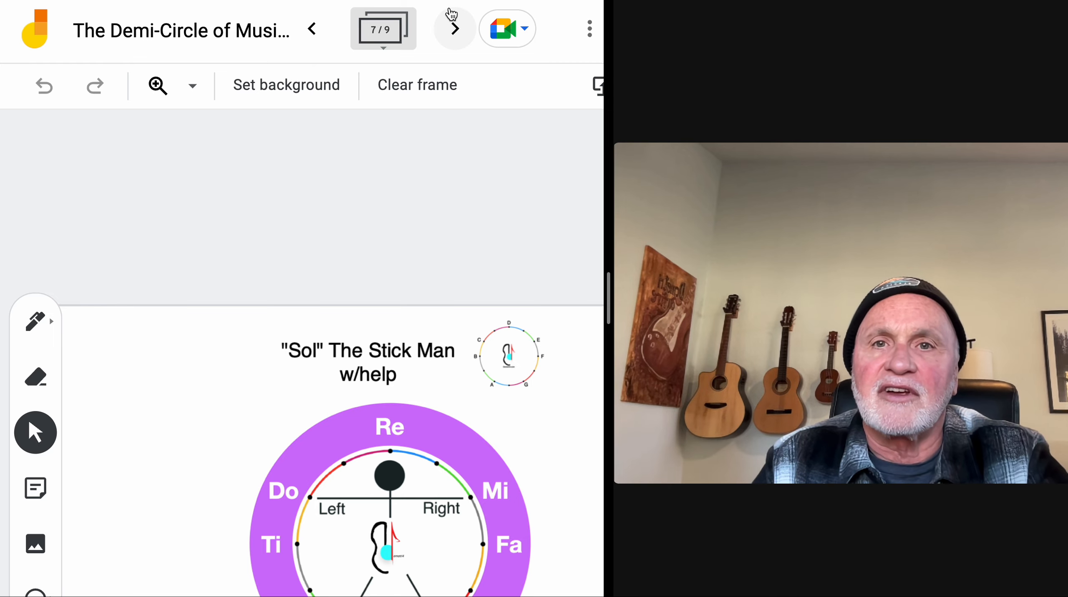
- View the plain Sol the Stick Man frame, then return to frame 1/9, The Demi-Circle of Music
left_click(454, 28)
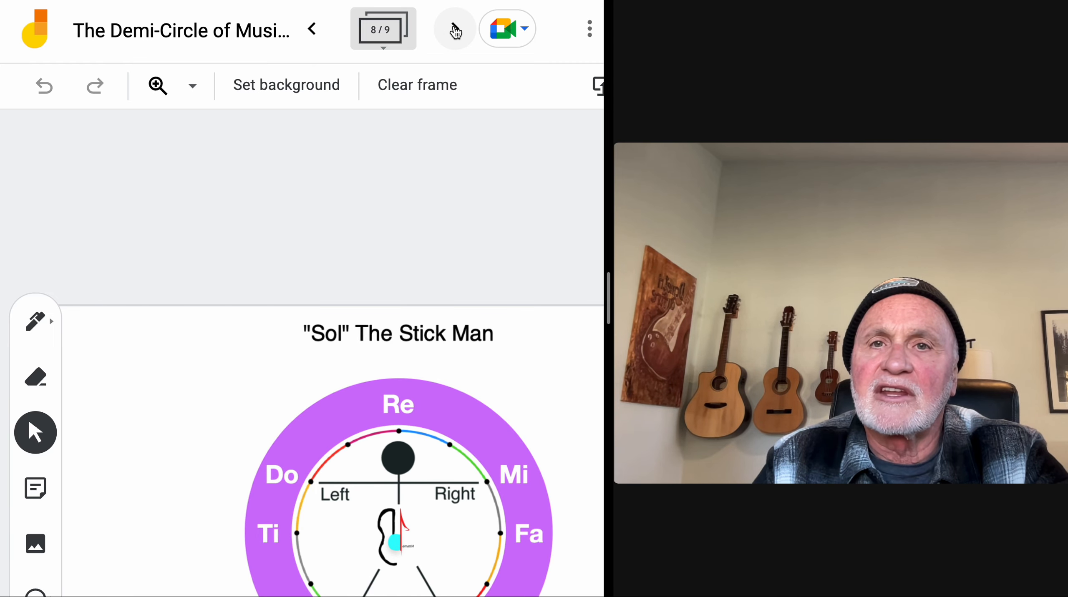
left_click(454, 28)
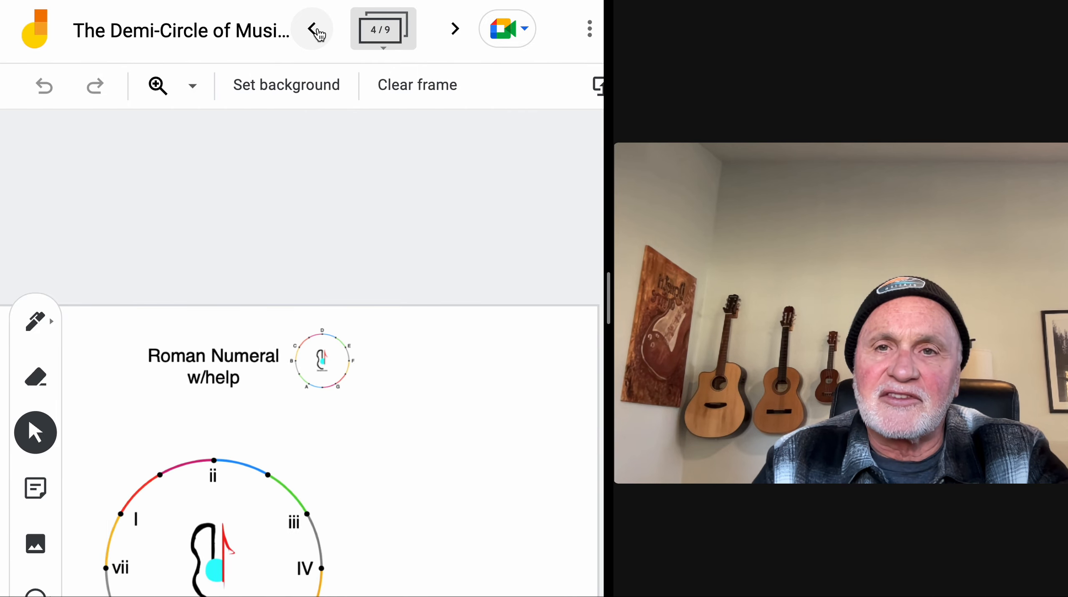
left_click(312, 29)
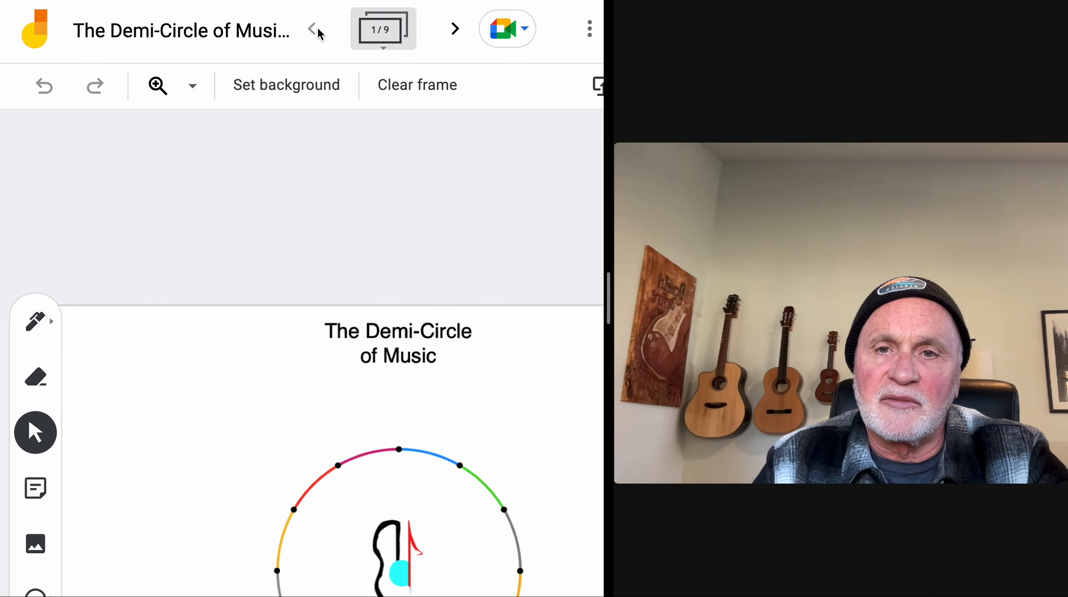